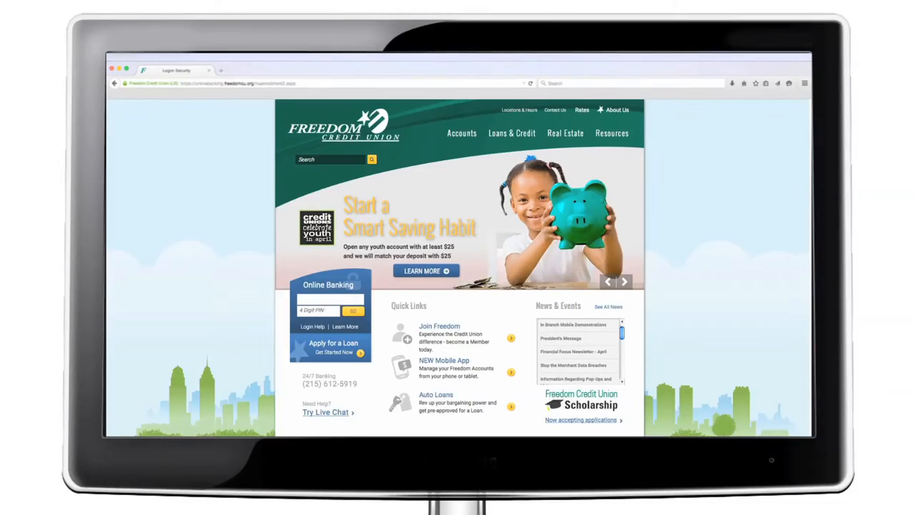
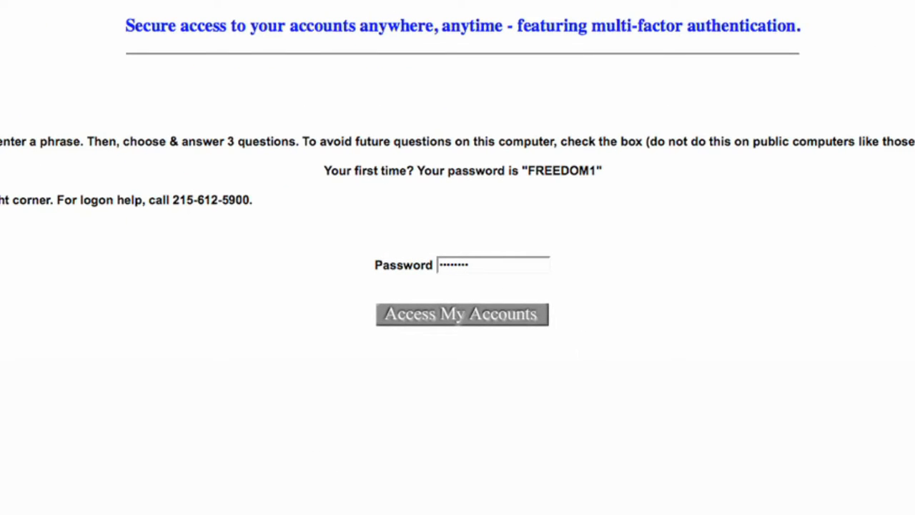
{"action": "mouse_move", "coordinate": [583, 356]}
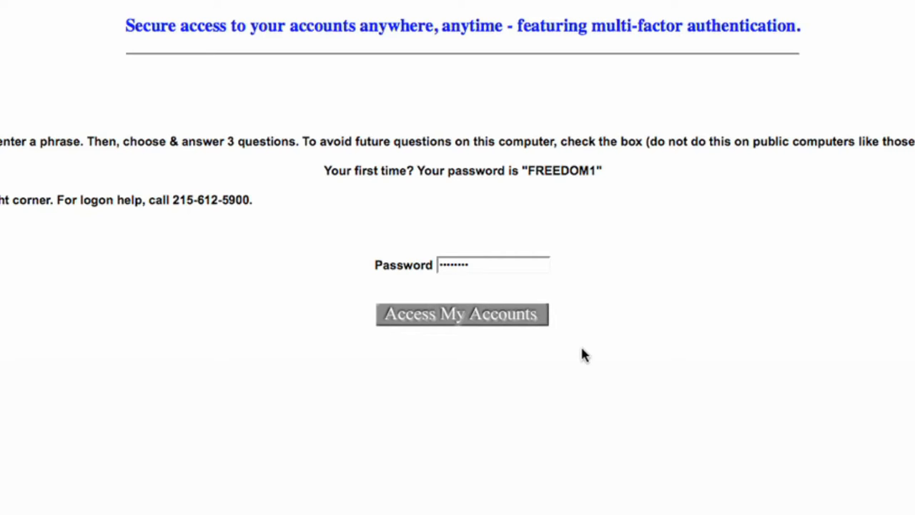
Step: Submit the password and choose the Business and Technology category for the security image
{"action": "left_click", "coordinate": [462, 314]}
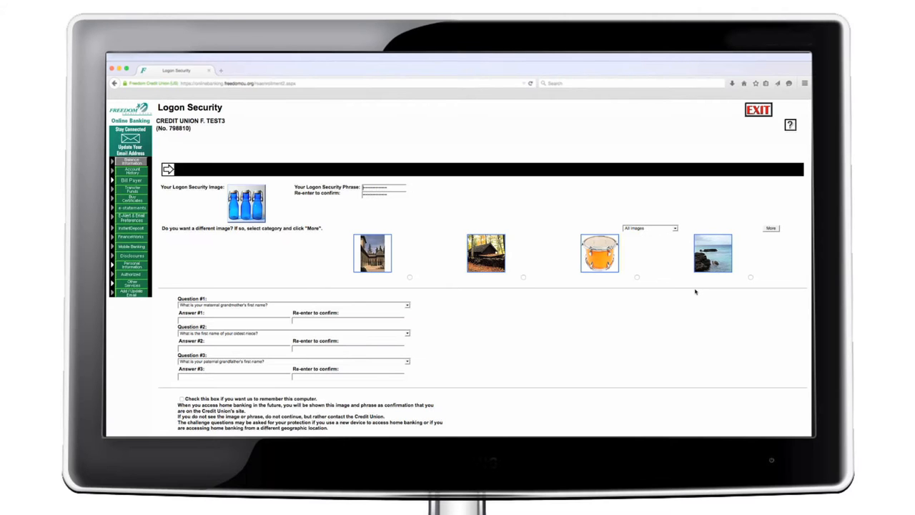
{"action": "mouse_move", "coordinate": [691, 255]}
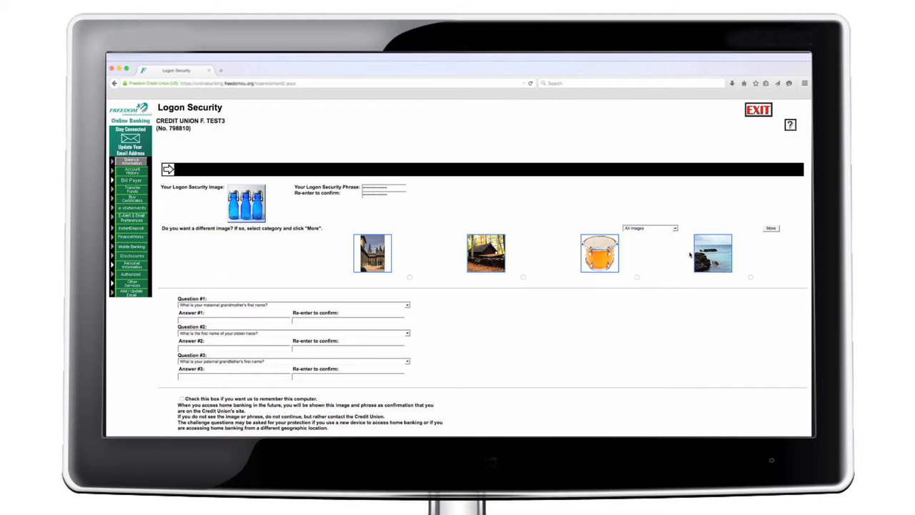
{"action": "left_click", "coordinate": [649, 227]}
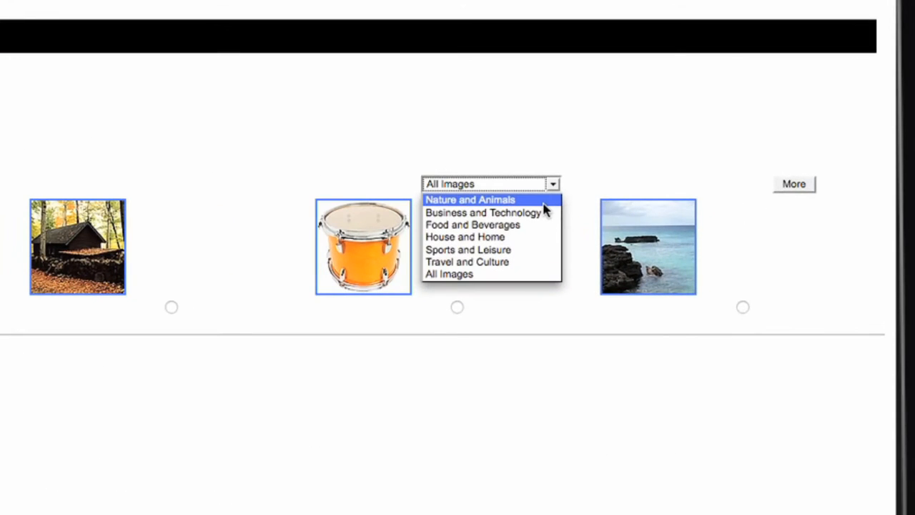
{"action": "left_click", "coordinate": [484, 212]}
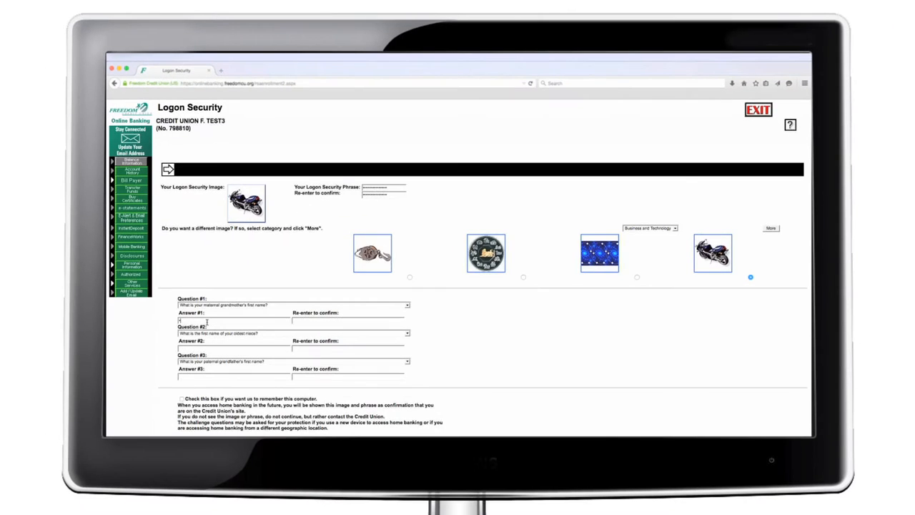
Step: Enter answers for security questions #1–#3 and scroll down to submit the Logon Security form
{"action": "scroll", "scroll_direction": "down", "scroll_amount": 3}
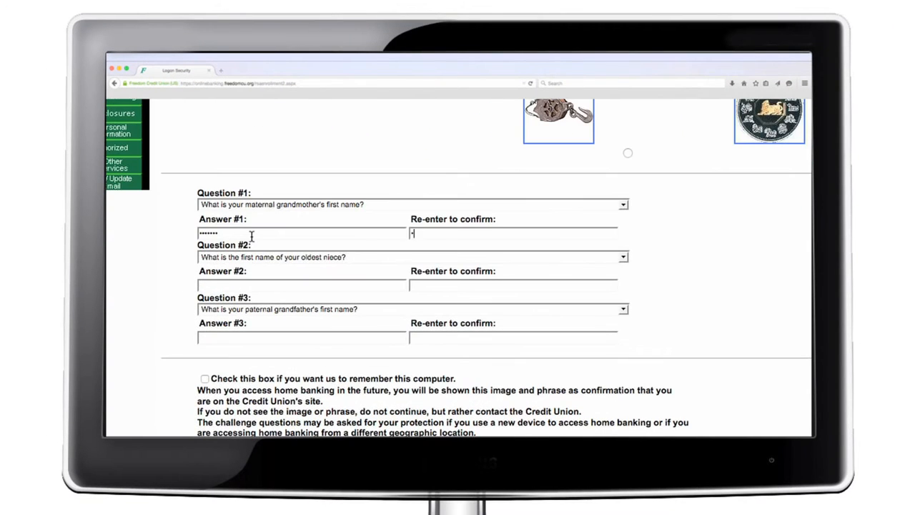
{"action": "type", "text": "•••••••"}
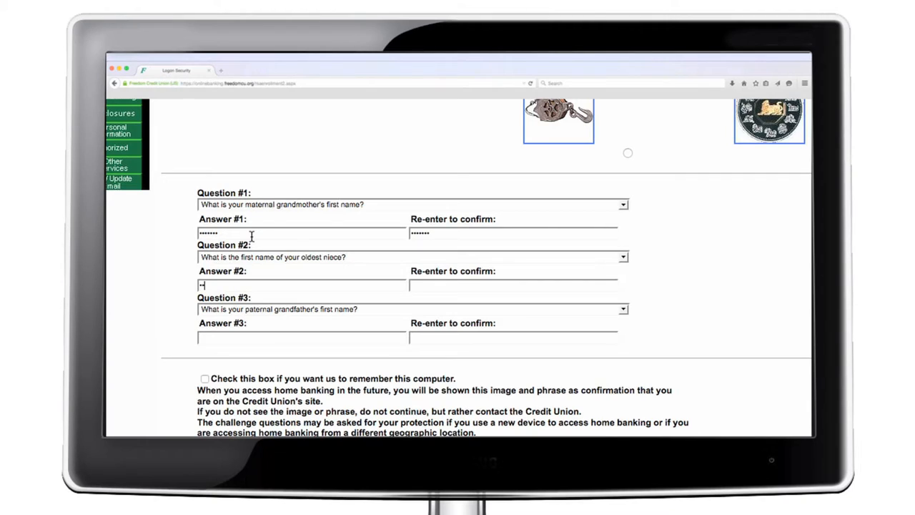
{"action": "type", "text": "••••"}
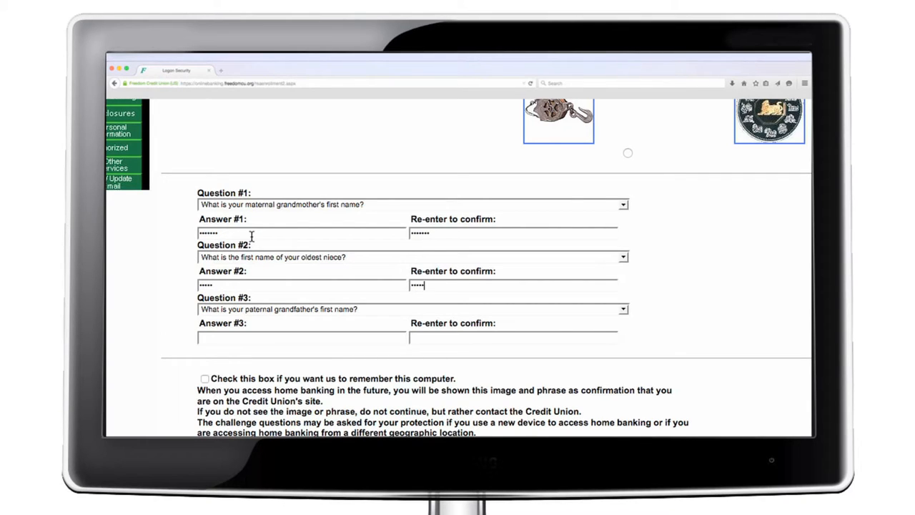
{"action": "type", "text": "•••"}
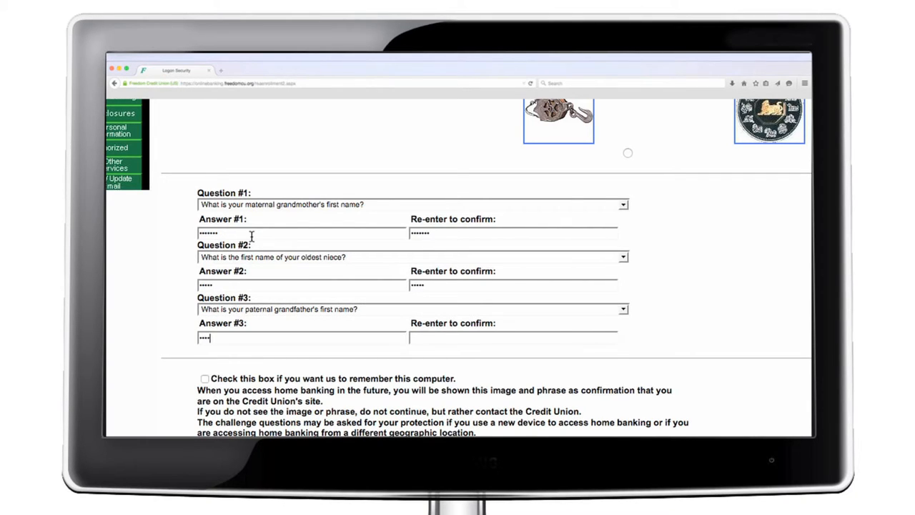
{"action": "scroll", "scroll_direction": "down", "scroll_amount": 3}
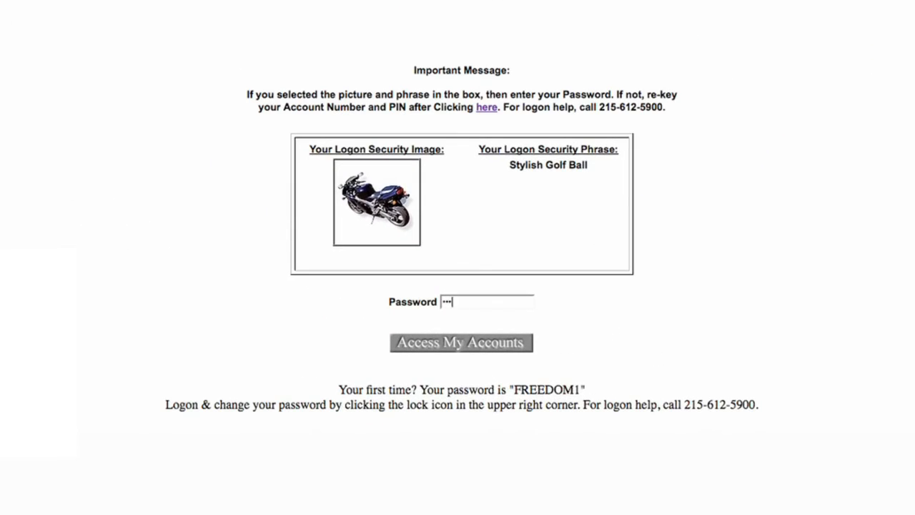
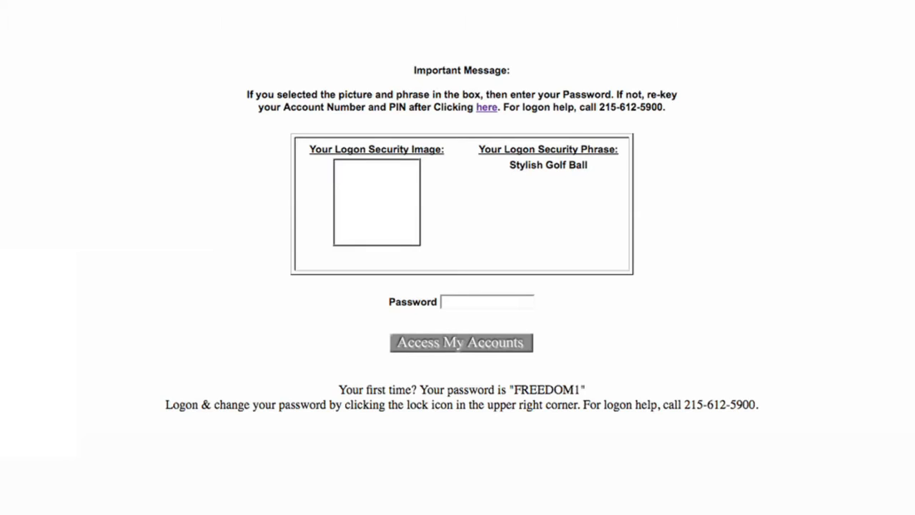
{"action": "left_click", "coordinate": [461, 342]}
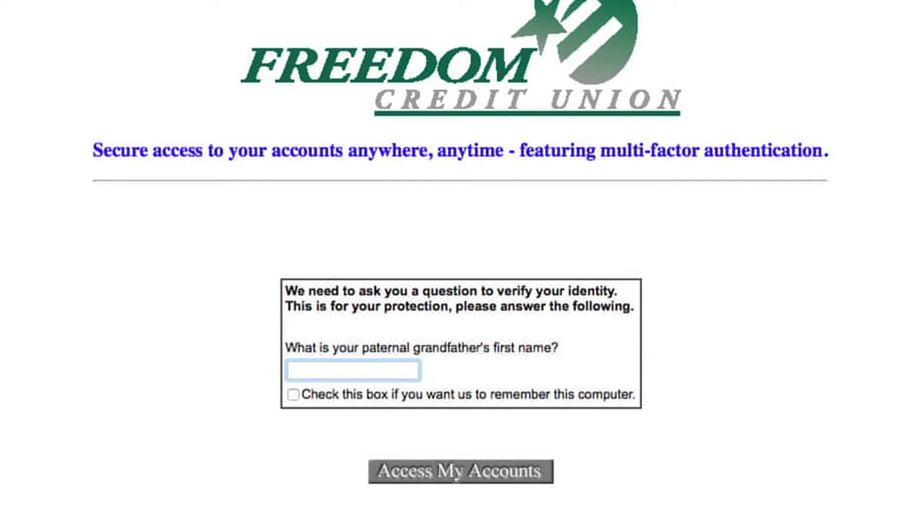
Step: Answer the paternal grandfather first-name verification question and scroll down the form
{"action": "type", "text": "••"}
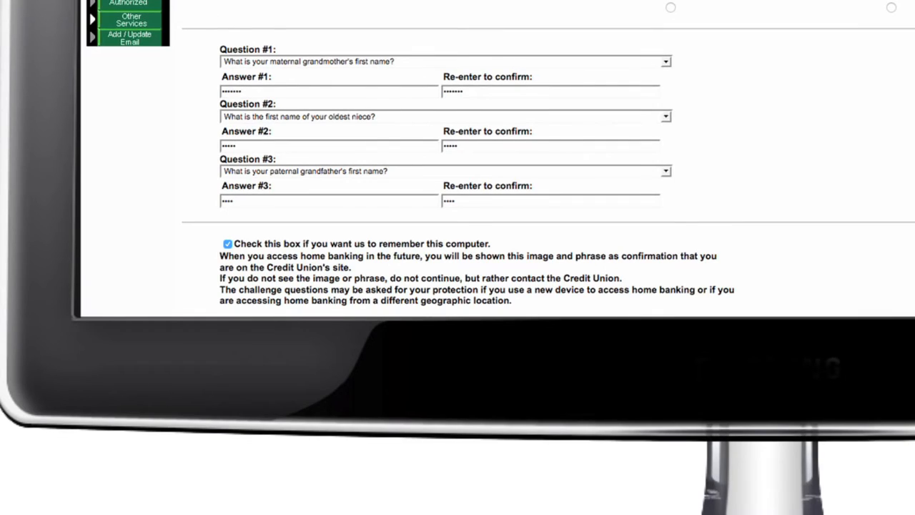
{"action": "scroll", "scroll_direction": "down", "scroll_amount": 3}
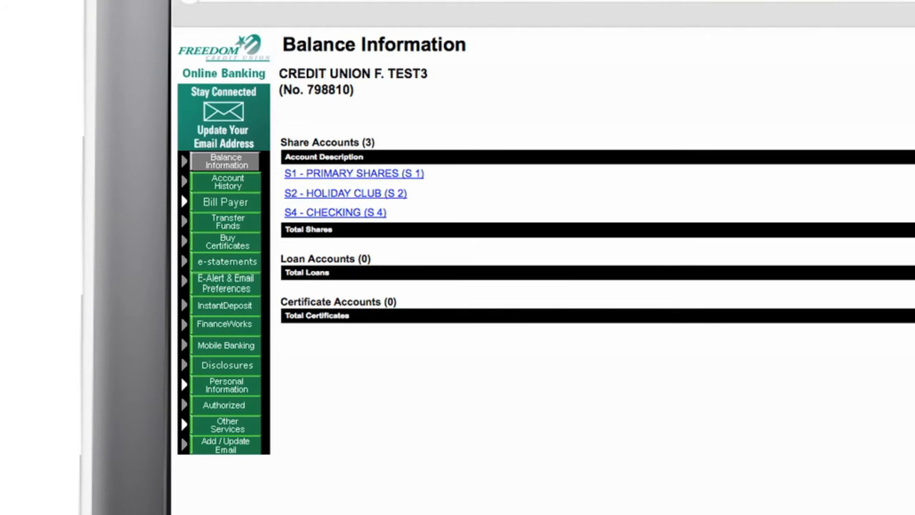
Step: Visit Account History, Balance Information, e-statements, E-Alert preferences, InstantDeposit, then Stop Payments
{"action": "left_click", "coordinate": [227, 181]}
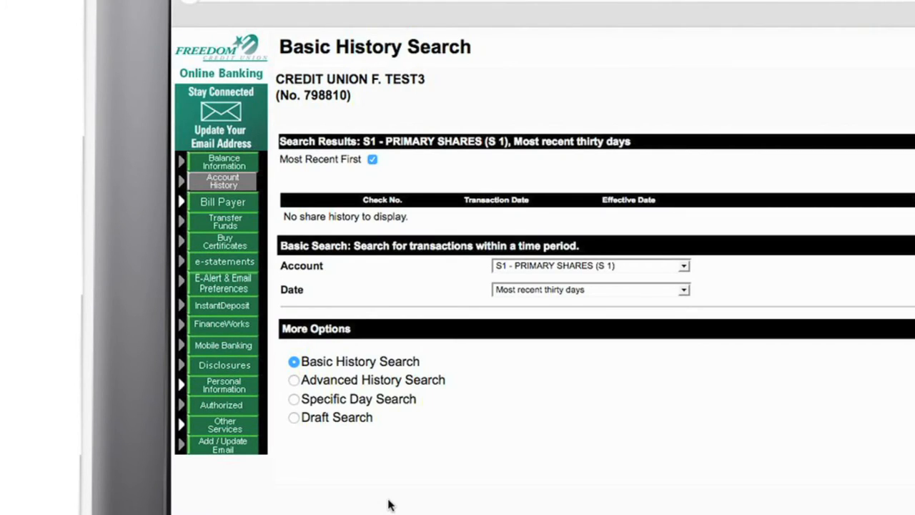
{"action": "left_click", "coordinate": [224, 161]}
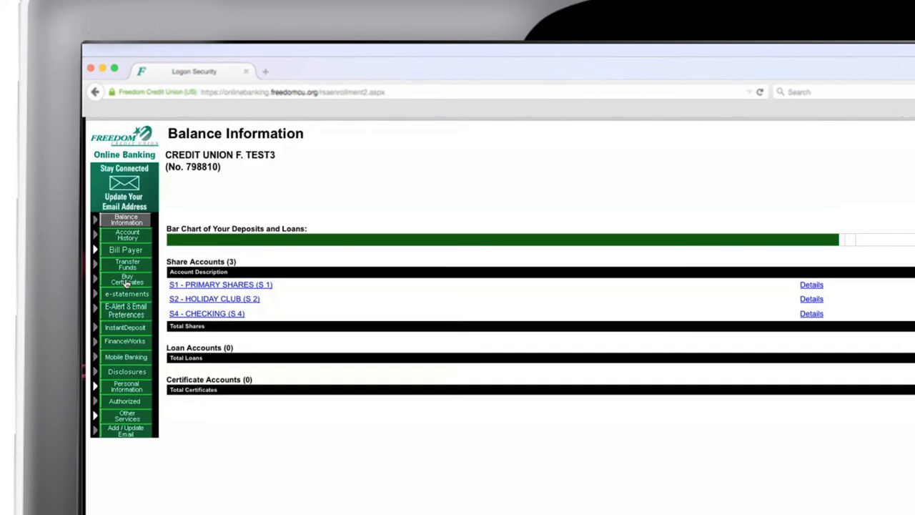
{"action": "left_click", "coordinate": [127, 293]}
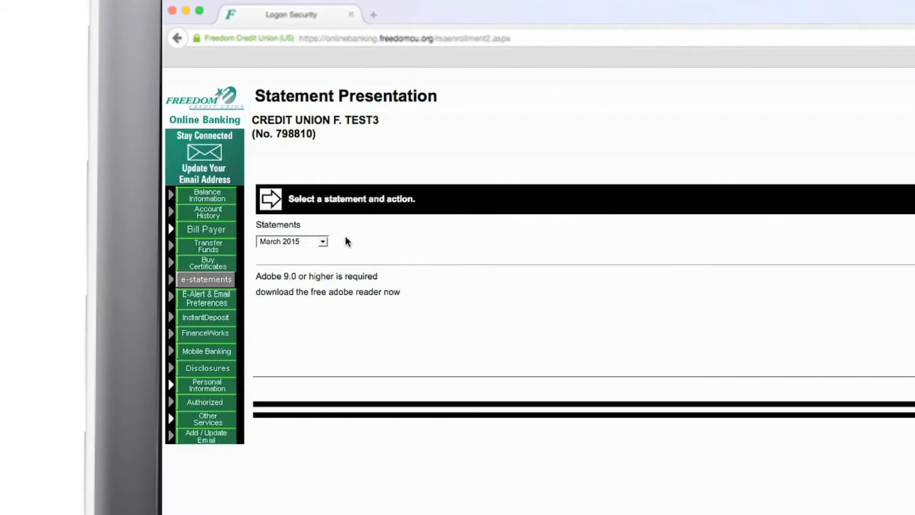
{"action": "left_click", "coordinate": [206, 299]}
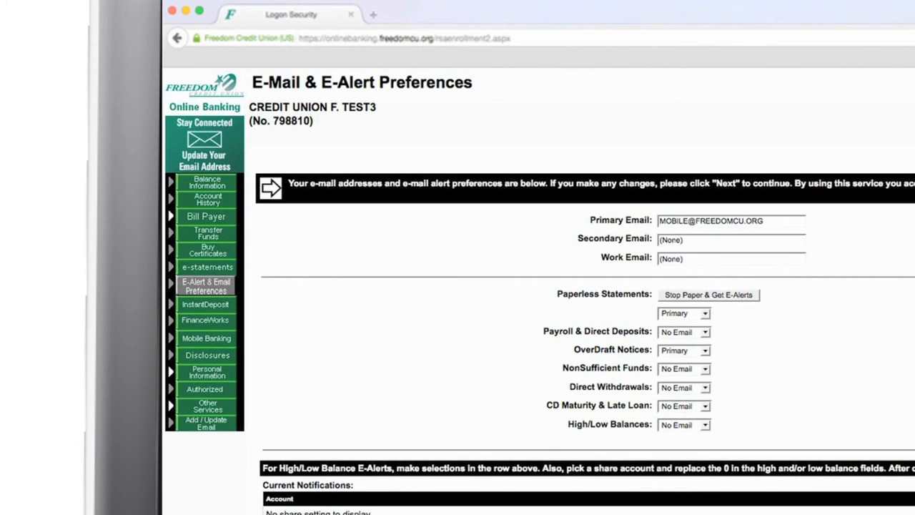
{"action": "left_click", "coordinate": [206, 304]}
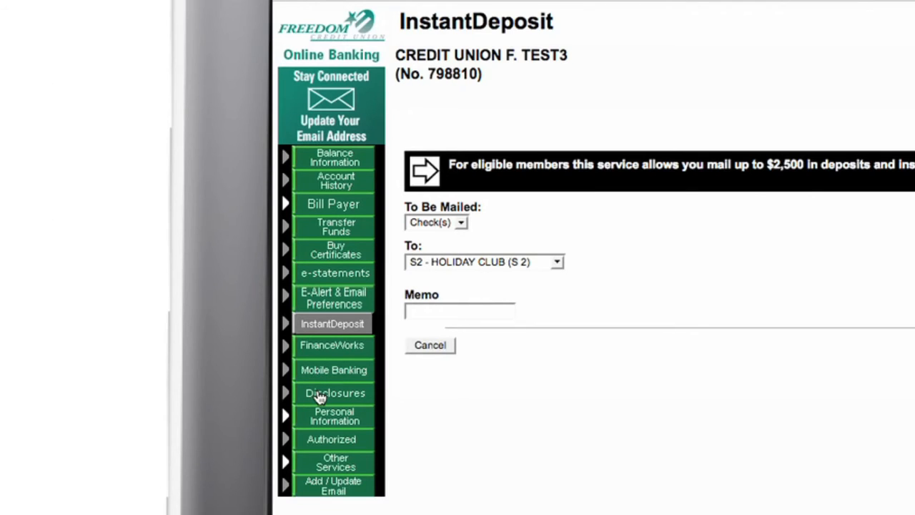
{"action": "left_click", "coordinate": [335, 392]}
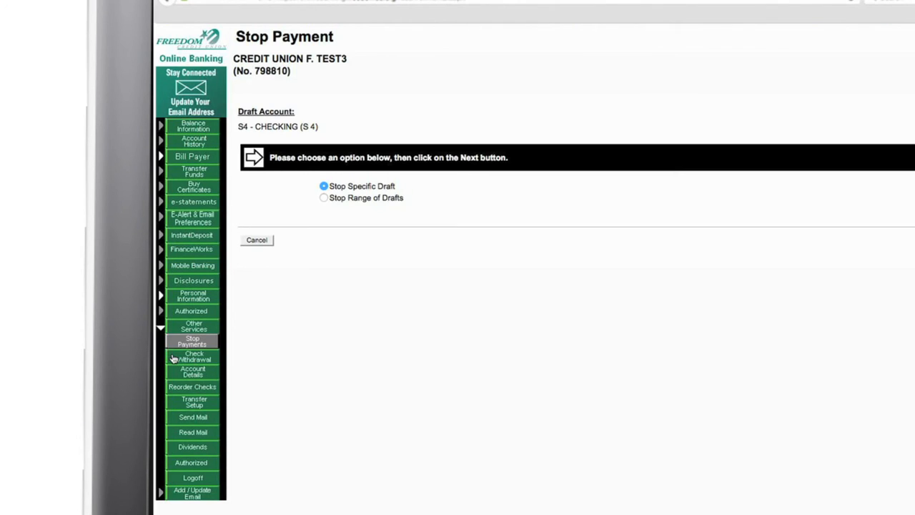
Step: Visit Check Withdrawal, Reorder Checks, Transfer Setup, Send Mail, then Dividend Display
{"action": "left_click", "coordinate": [193, 356]}
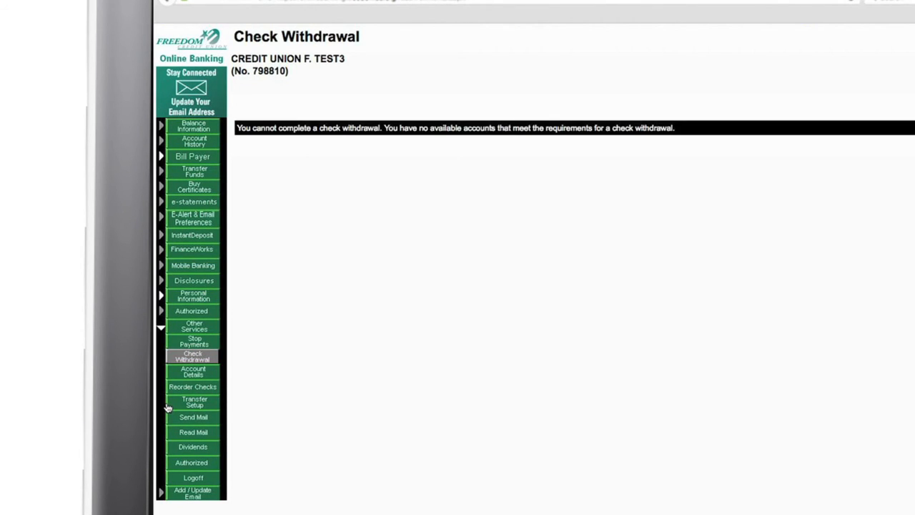
{"action": "left_click", "coordinate": [193, 387]}
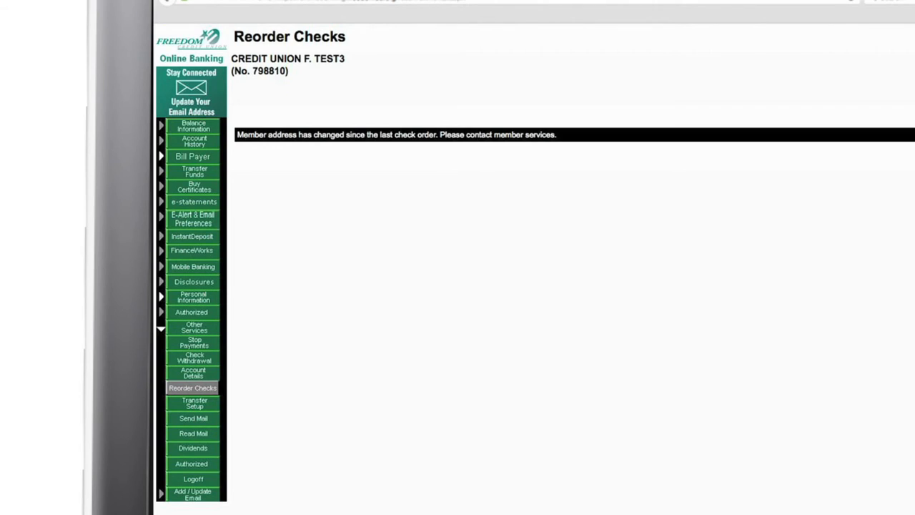
{"action": "left_click", "coordinate": [193, 402]}
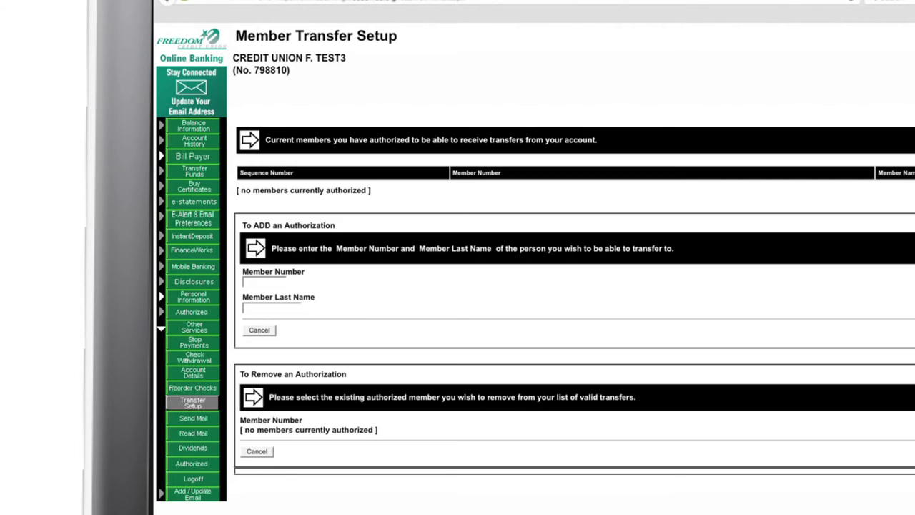
{"action": "left_click", "coordinate": [194, 418]}
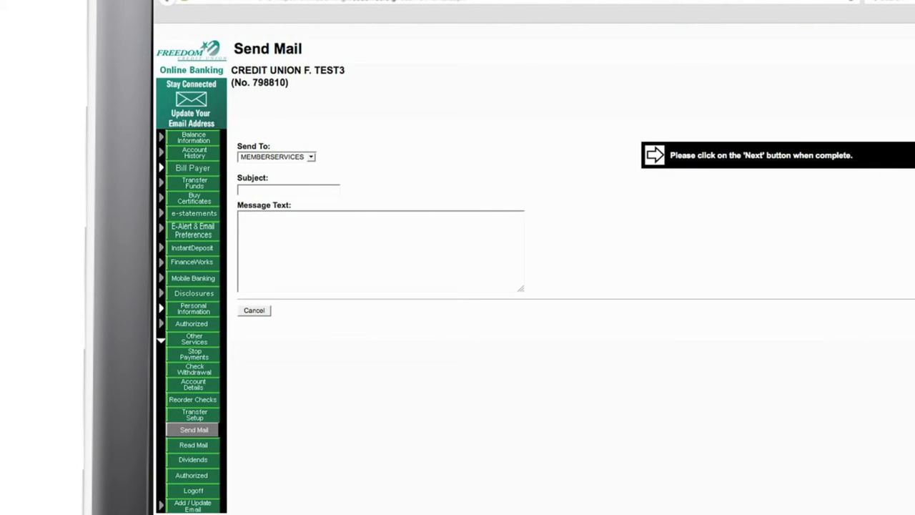
{"action": "left_click", "coordinate": [192, 459]}
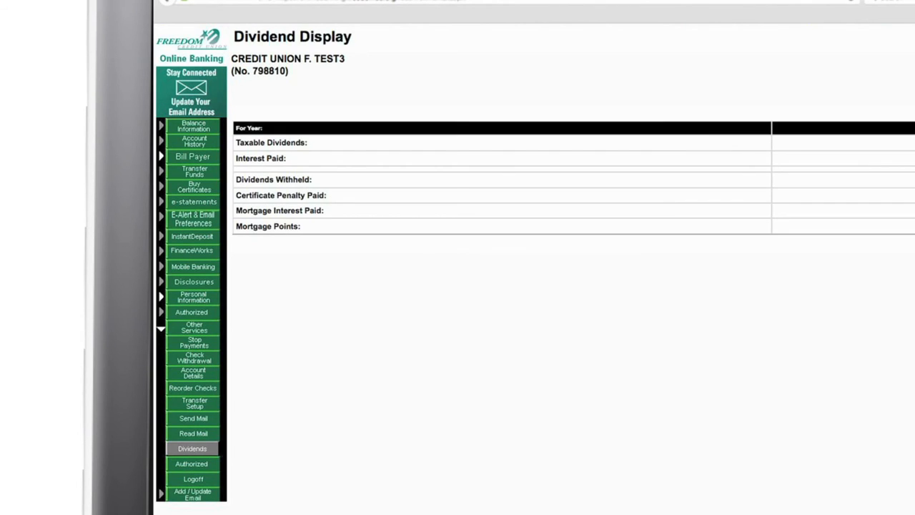